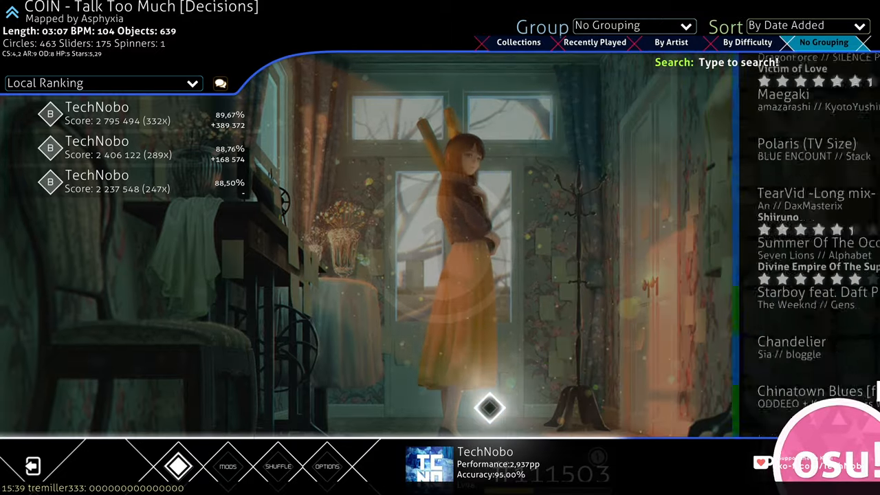
Scroll through the song list and switch its sort order to By Difficulty
scroll(down, 3)
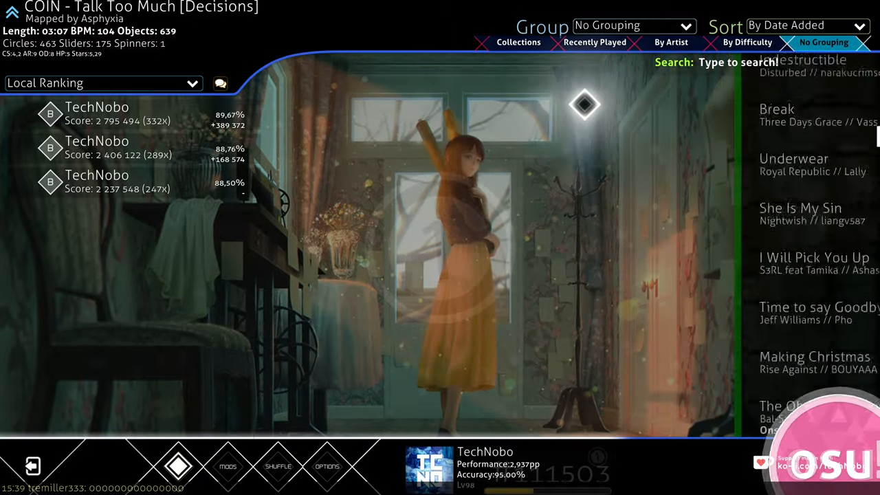
scroll(down, 3)
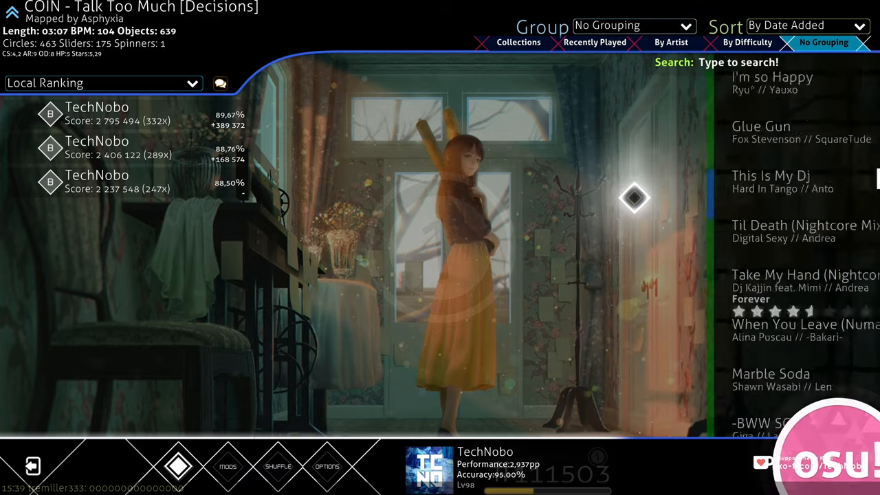
scroll(down, 3)
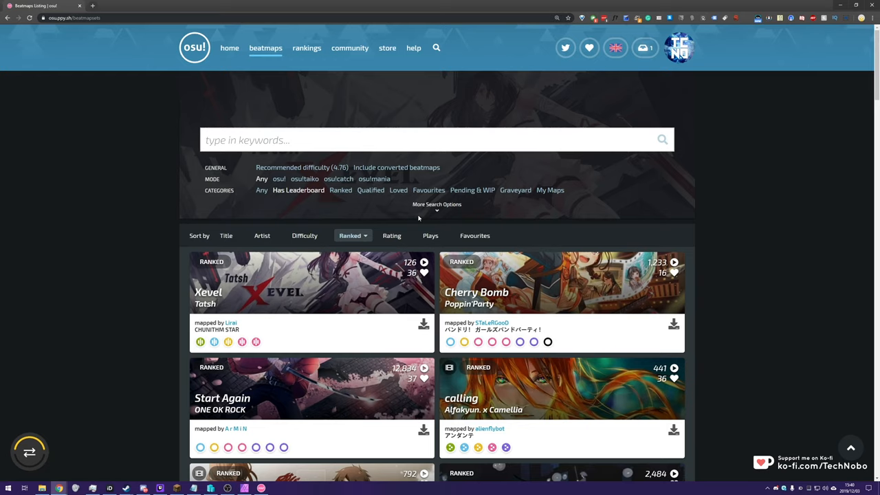
scroll(down, 3)
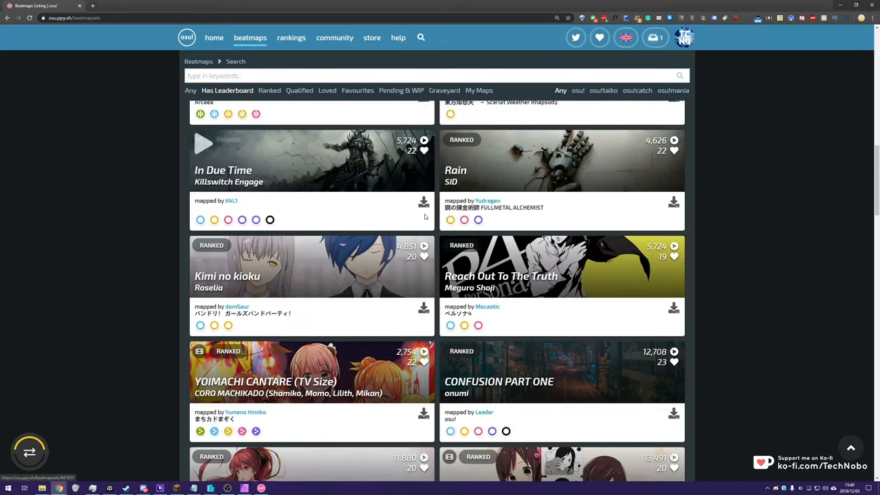
scroll(down, 3)
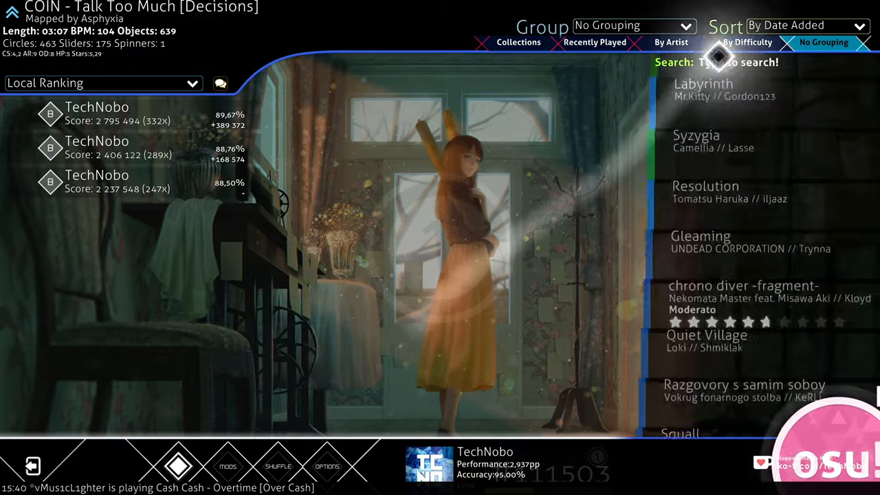
click(740, 42)
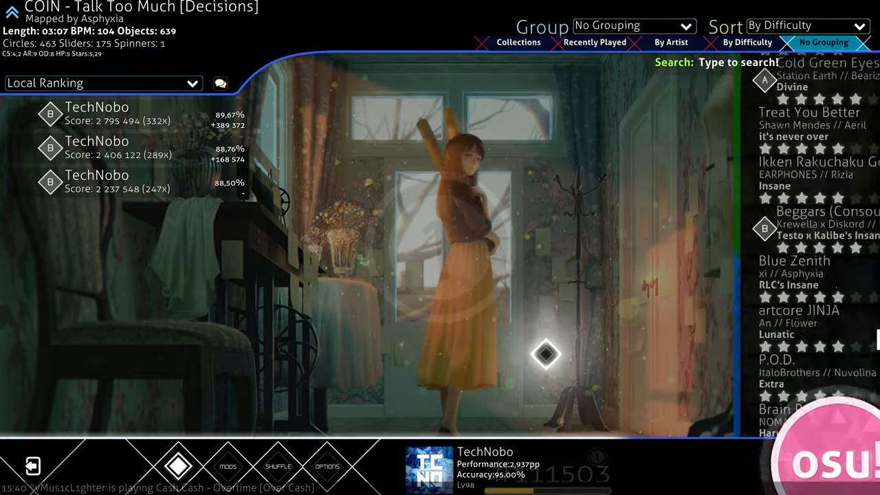
scroll(down, 3)
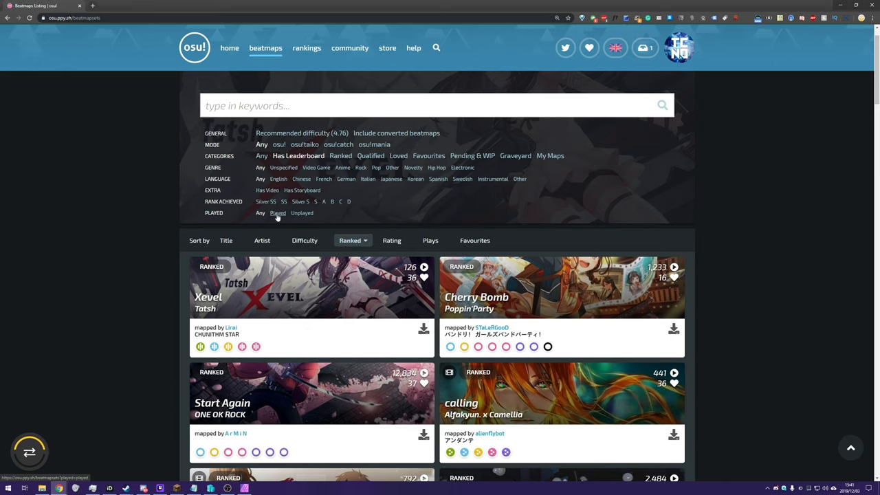
Filter the ranked beatmap listing to Played maps and scroll through the results
click(278, 211)
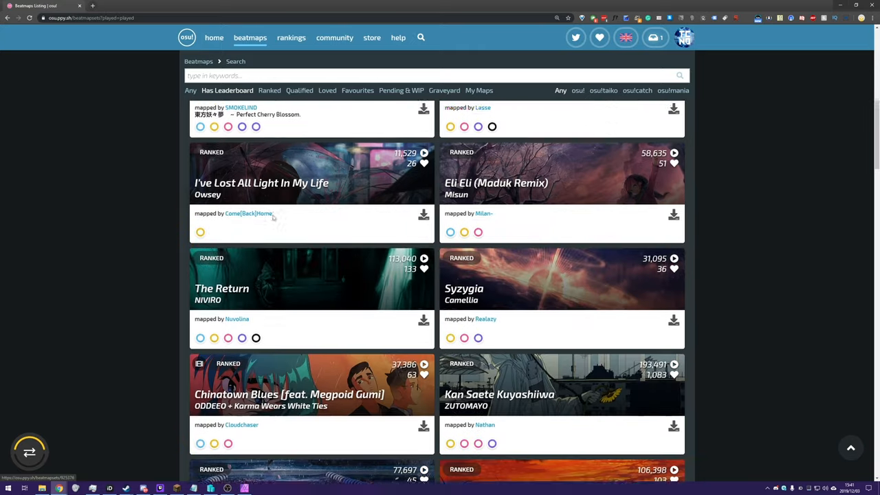
scroll(down, 3)
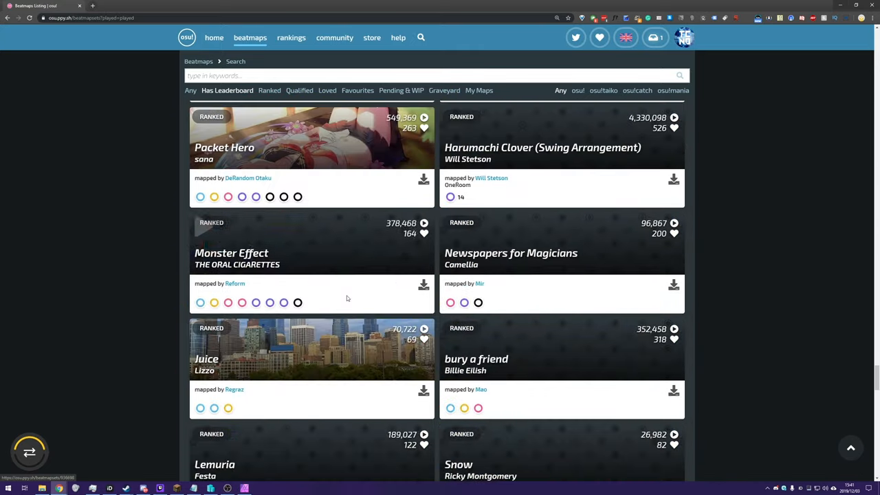
scroll(down, 3)
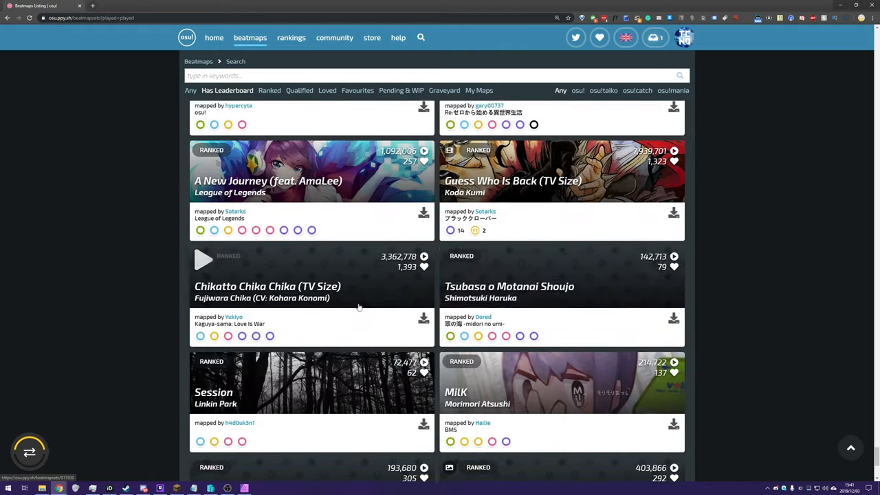
scroll(down, 3)
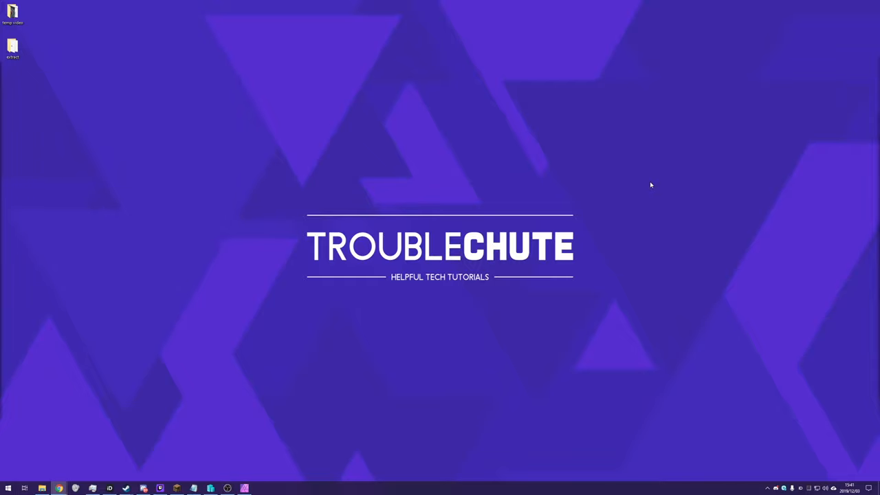
Use Run with %appdata% to reach AppData, then enter its Local folder
key(Win+r)
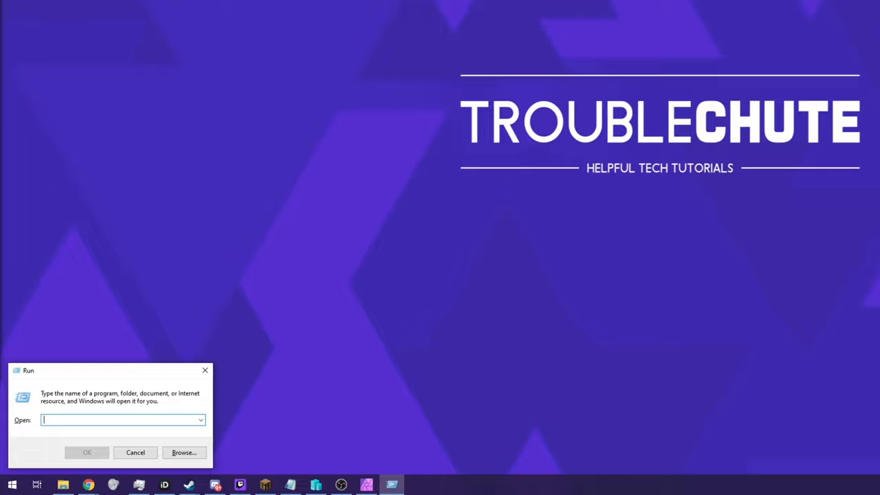
text(%appdata)
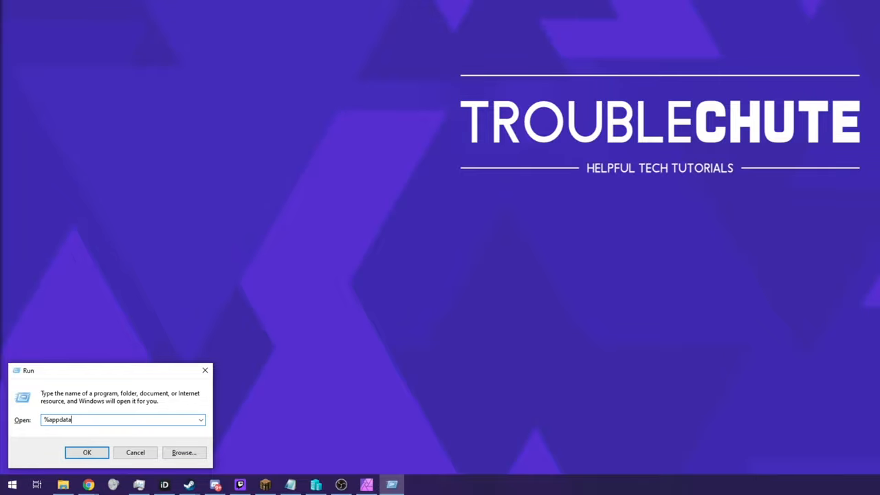
click(85, 453)
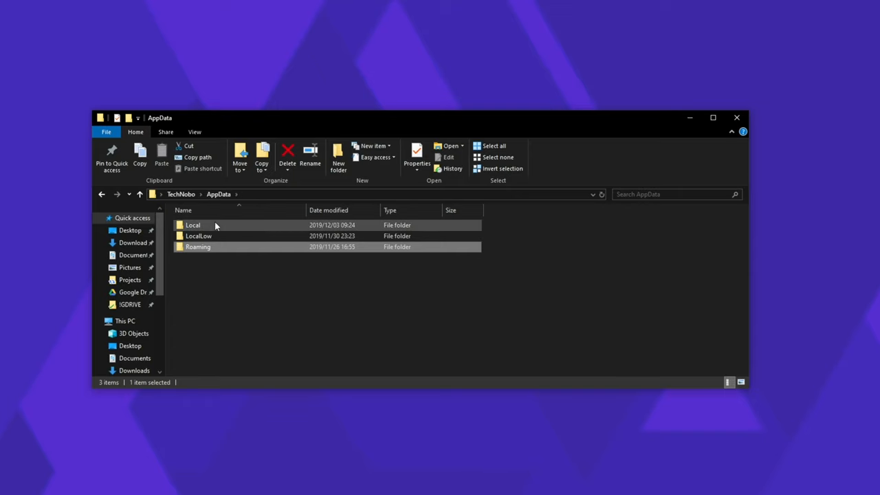
double_click(192, 226)
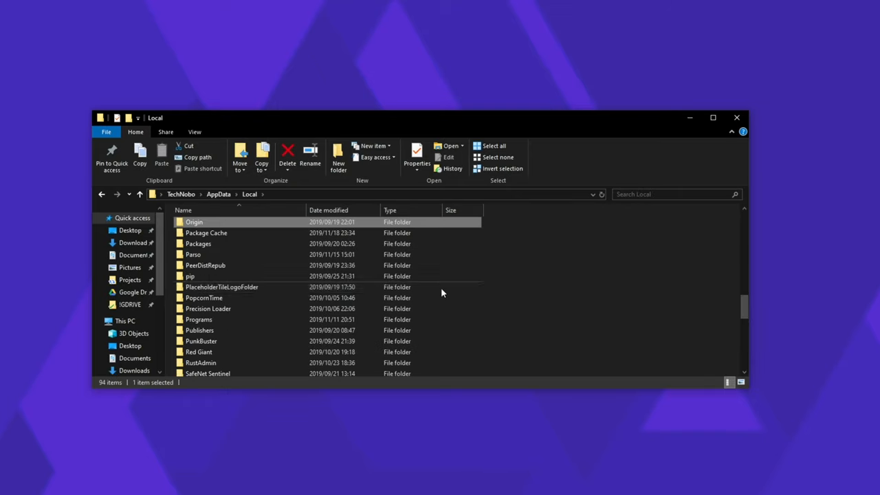
mouse_move(690, 119)
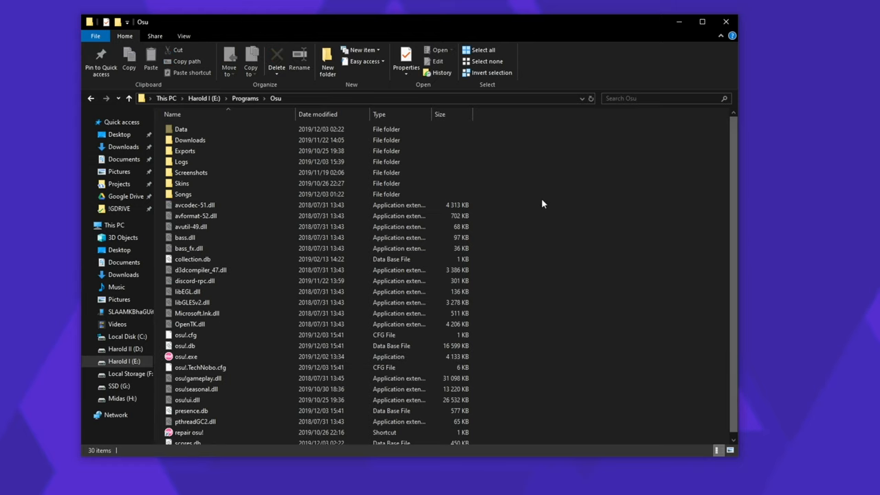
click(407, 58)
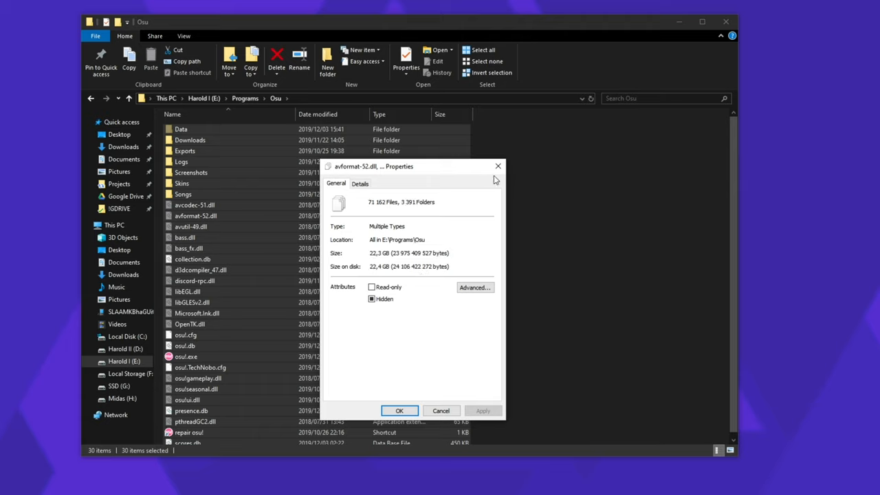
mouse_move(445, 173)
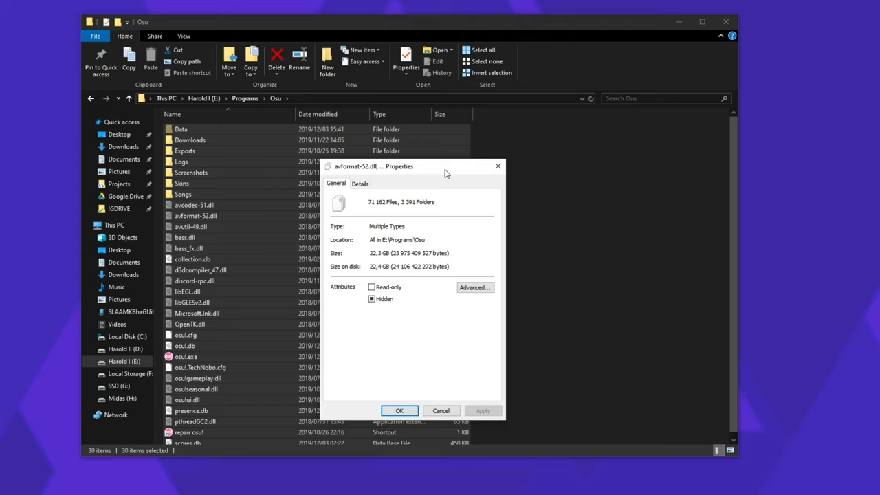
mouse_move(498, 166)
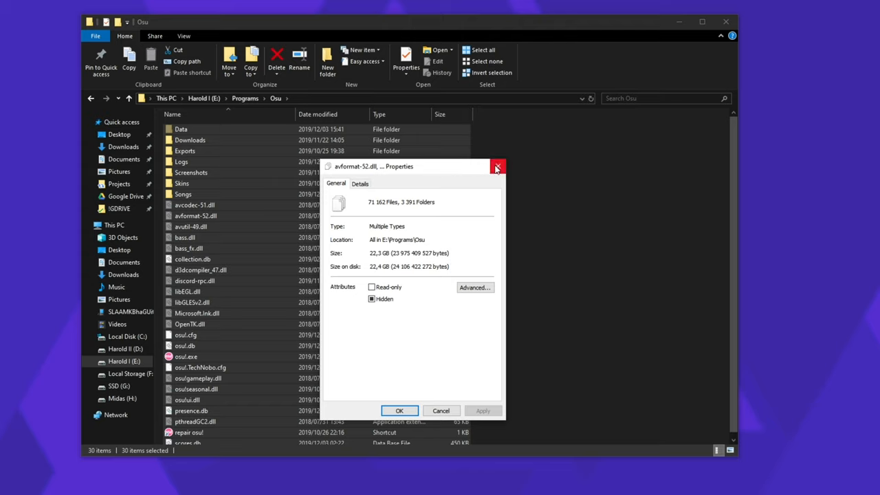
mouse_move(496, 167)
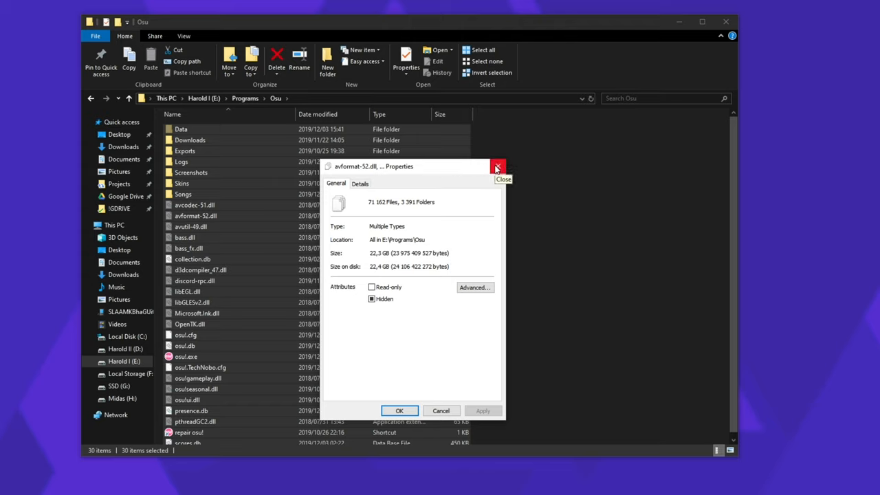
click(496, 167)
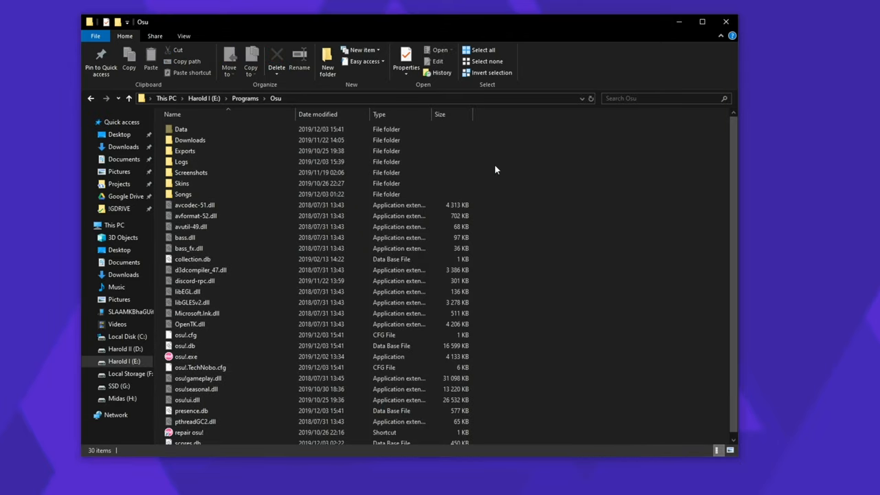
Browse the Songs folder's numbered beatmap folders and select all of them
double_click(182, 194)
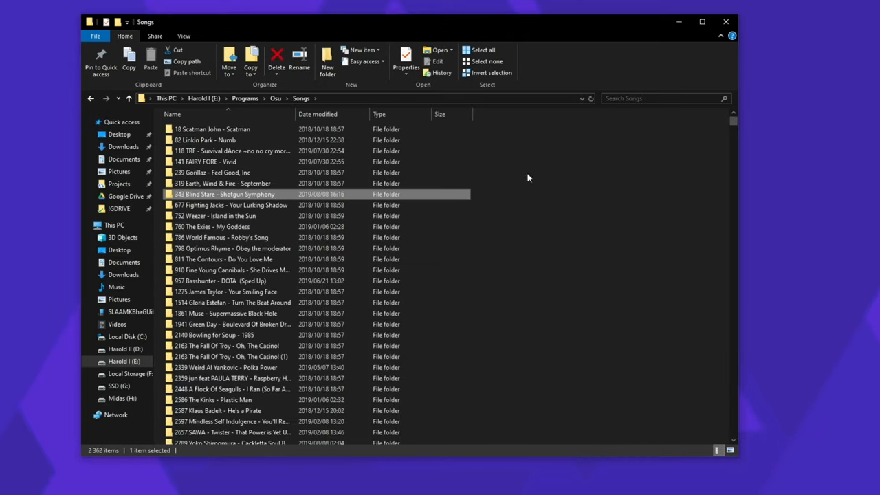
scroll(down, 3)
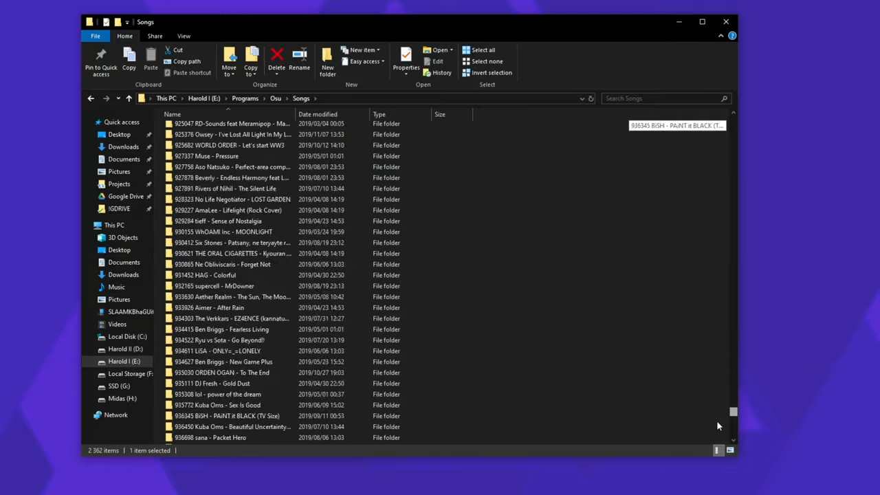
scroll(down, 3)
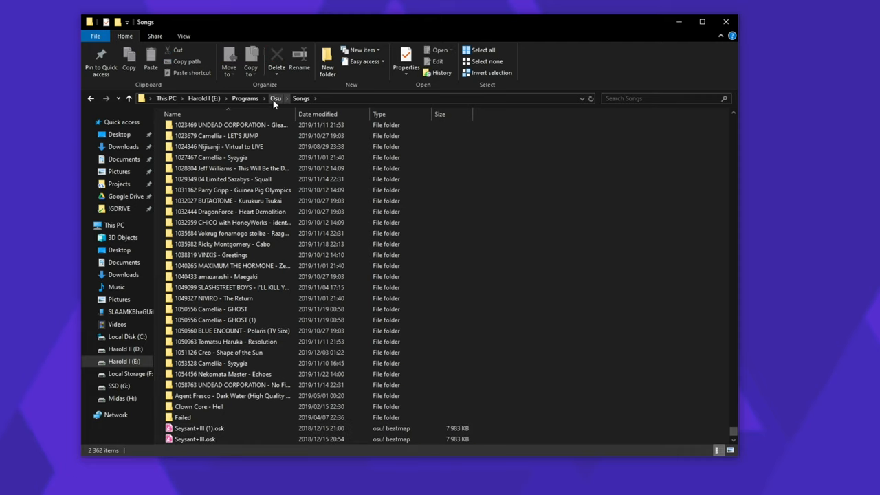
click(275, 97)
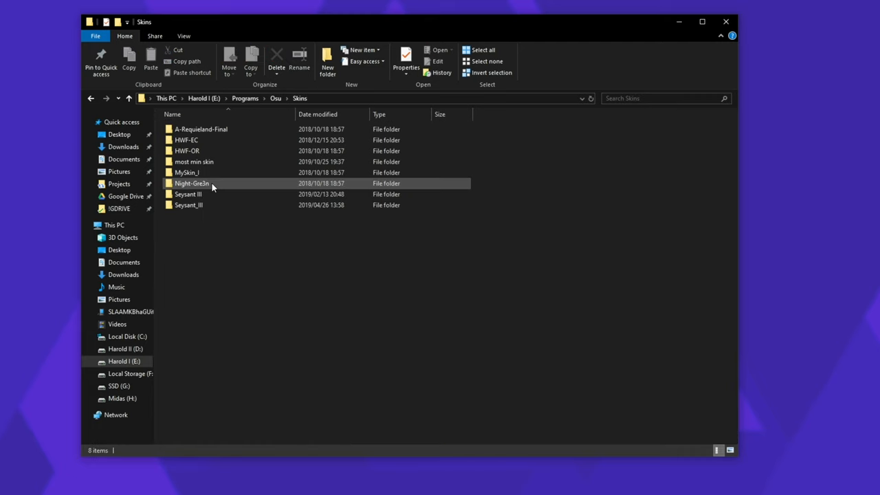
key(ctrl+a)
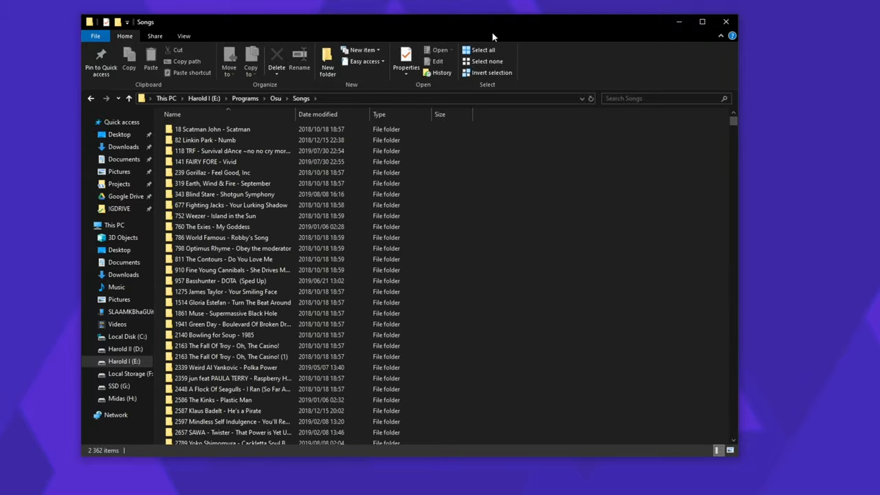
mouse_move(457, 182)
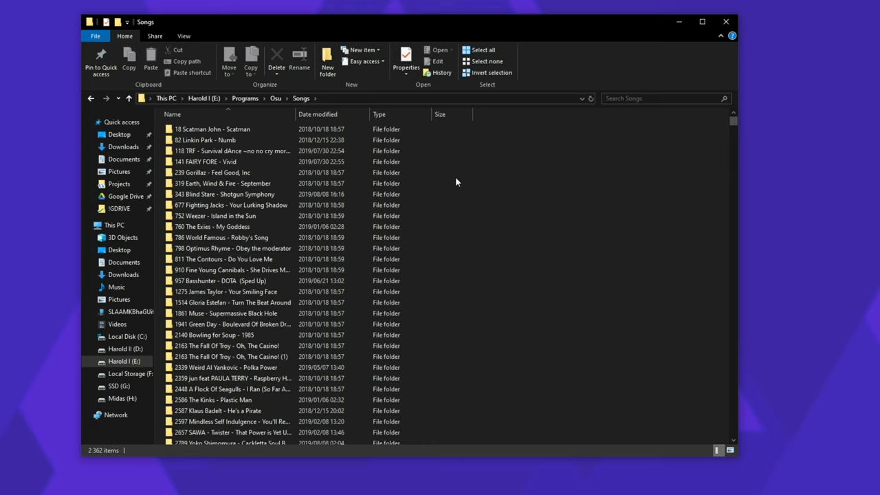
mouse_move(277, 99)
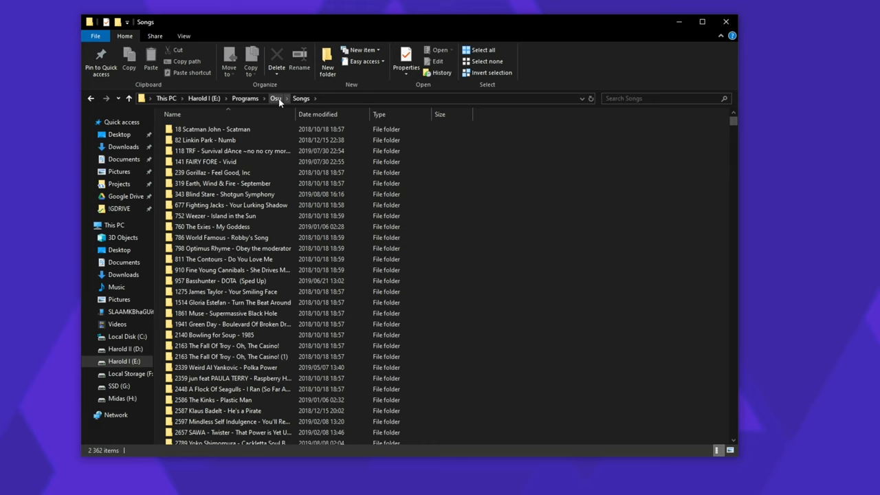
Return to the osu! install folder and view the Screenshots folder's saved captures
click(275, 97)
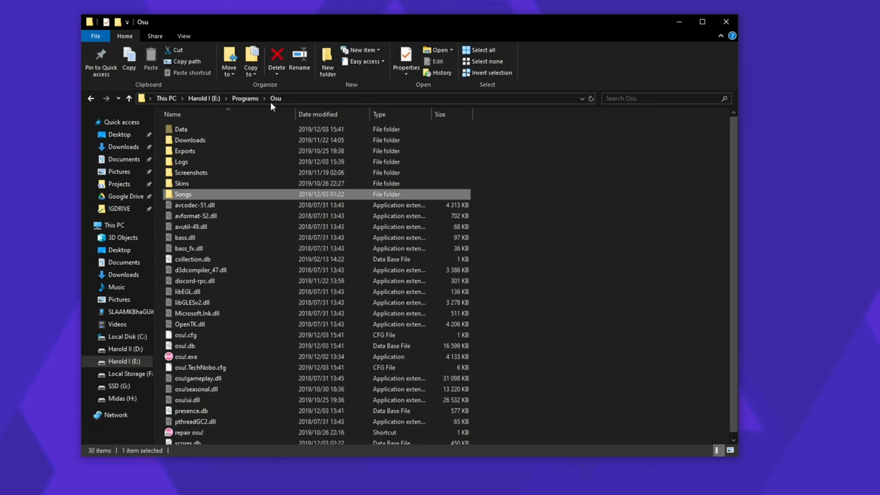
double_click(182, 194)
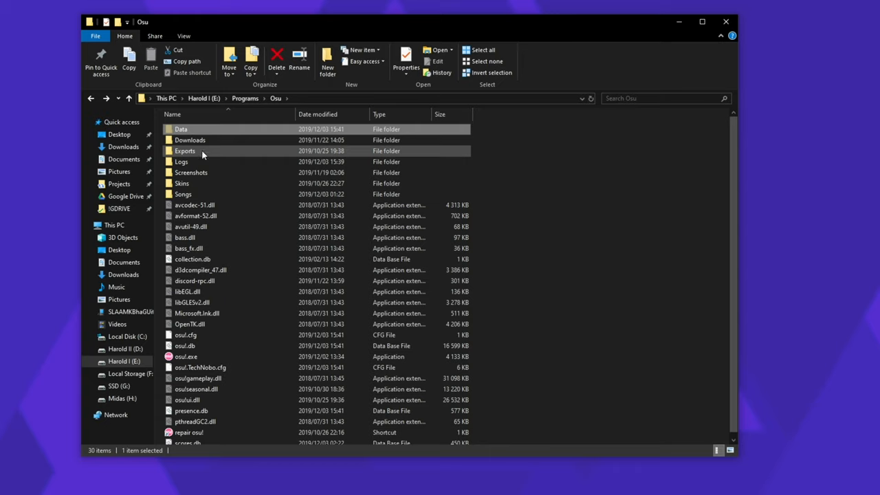
click(191, 173)
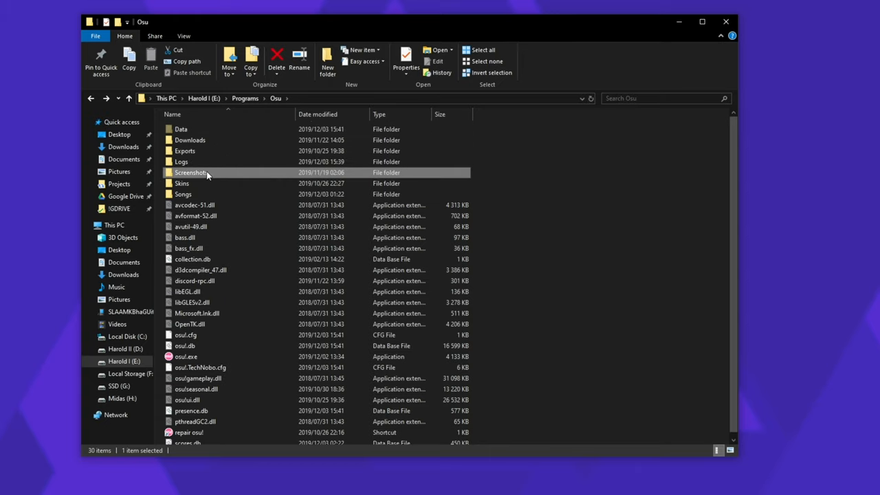
double_click(190, 173)
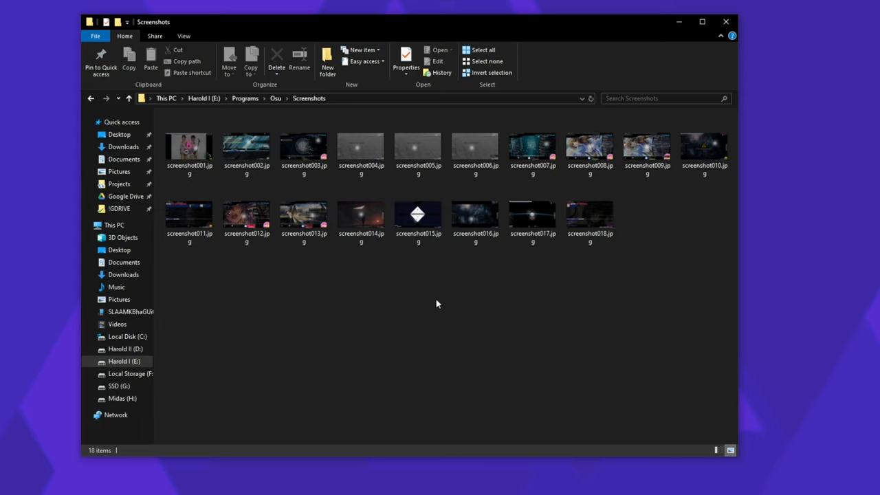
mouse_move(332, 261)
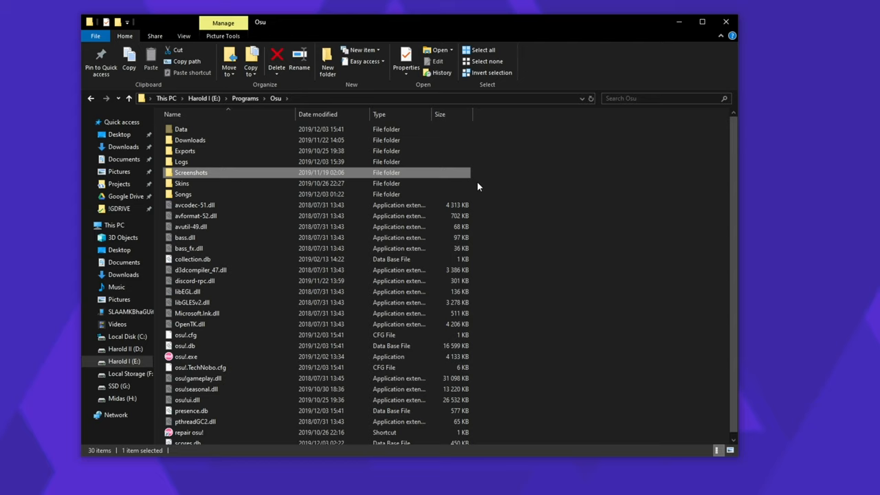
Back in the install folder, pick the osu! game executable to launch it
right_click(261, 194)
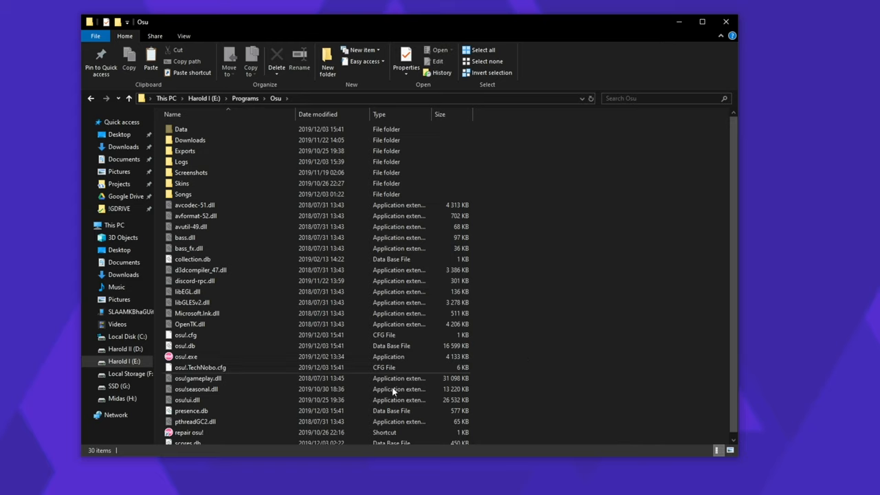
click(185, 357)
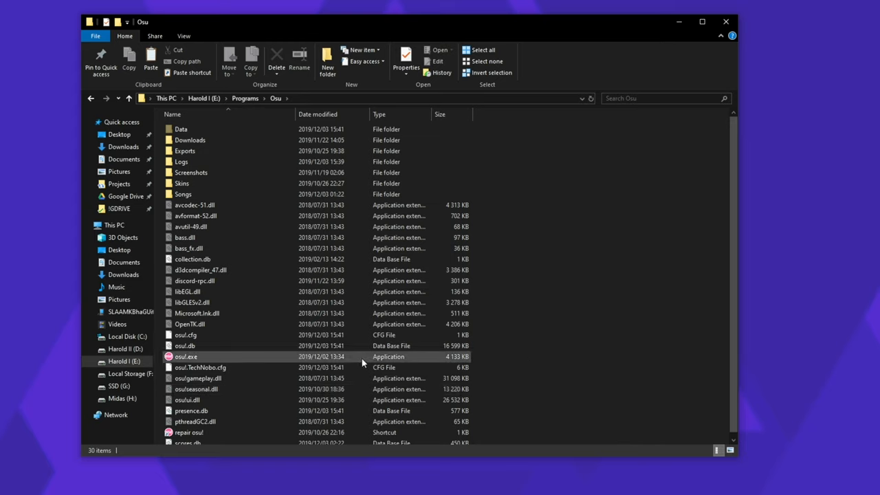
mouse_move(289, 140)
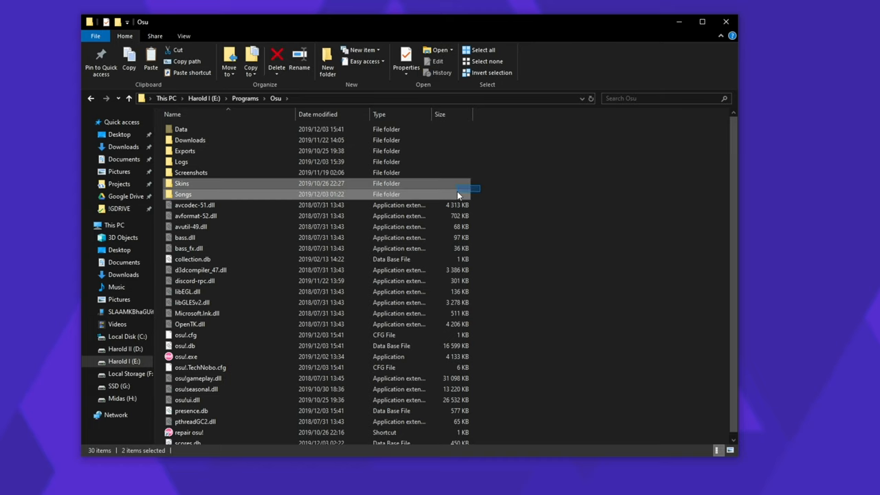
mouse_move(541, 206)
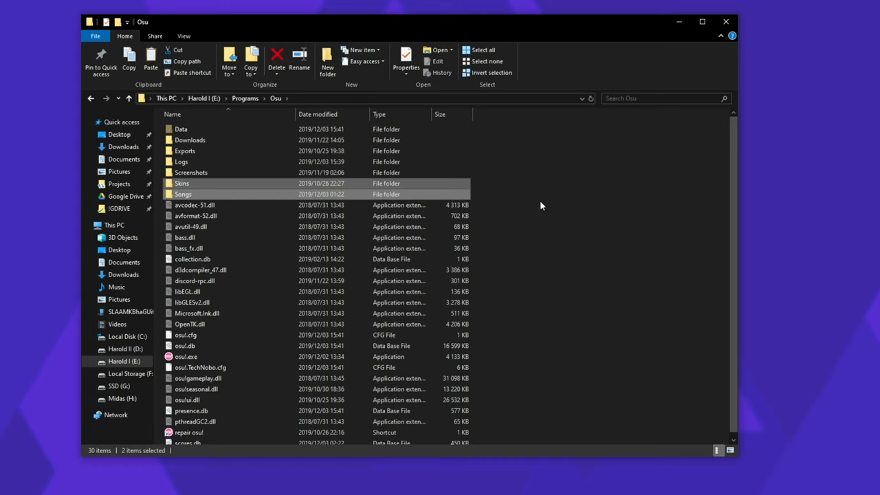
mouse_move(569, 251)
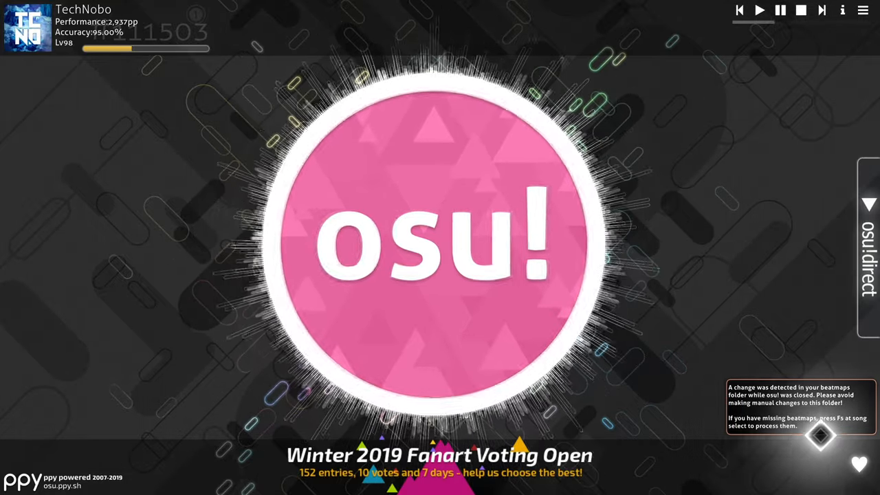
Enter song selection from the main menu and confirm a full reprocess of all beatmaps via F5
click(433, 247)
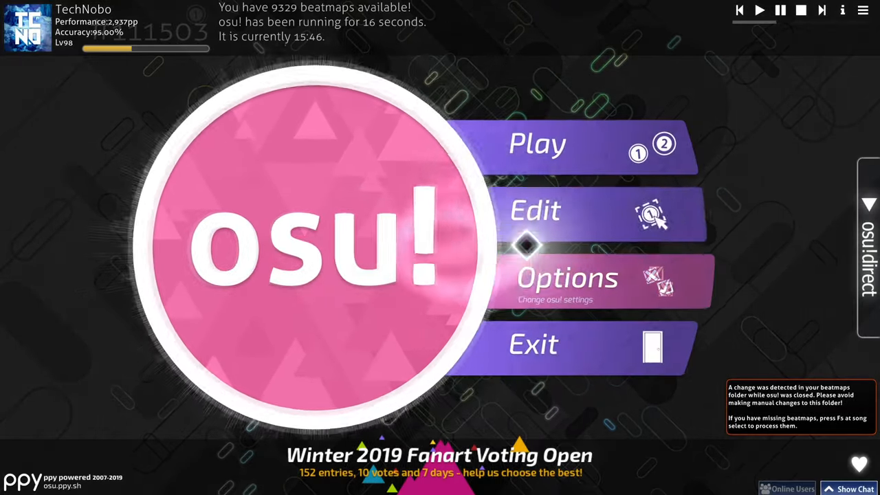
click(536, 143)
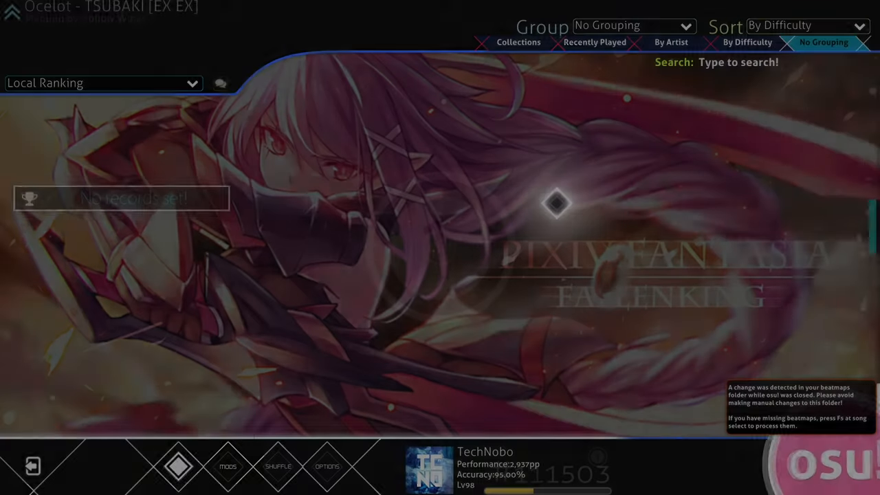
key(f5)
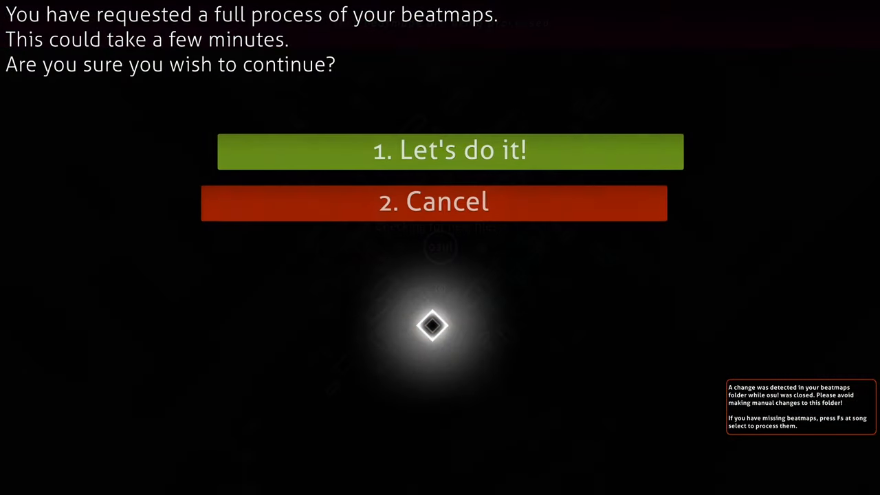
click(451, 150)
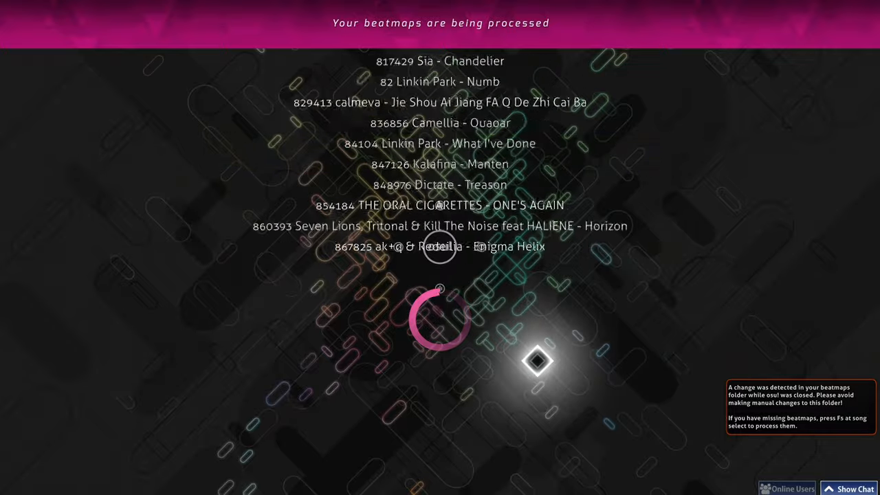